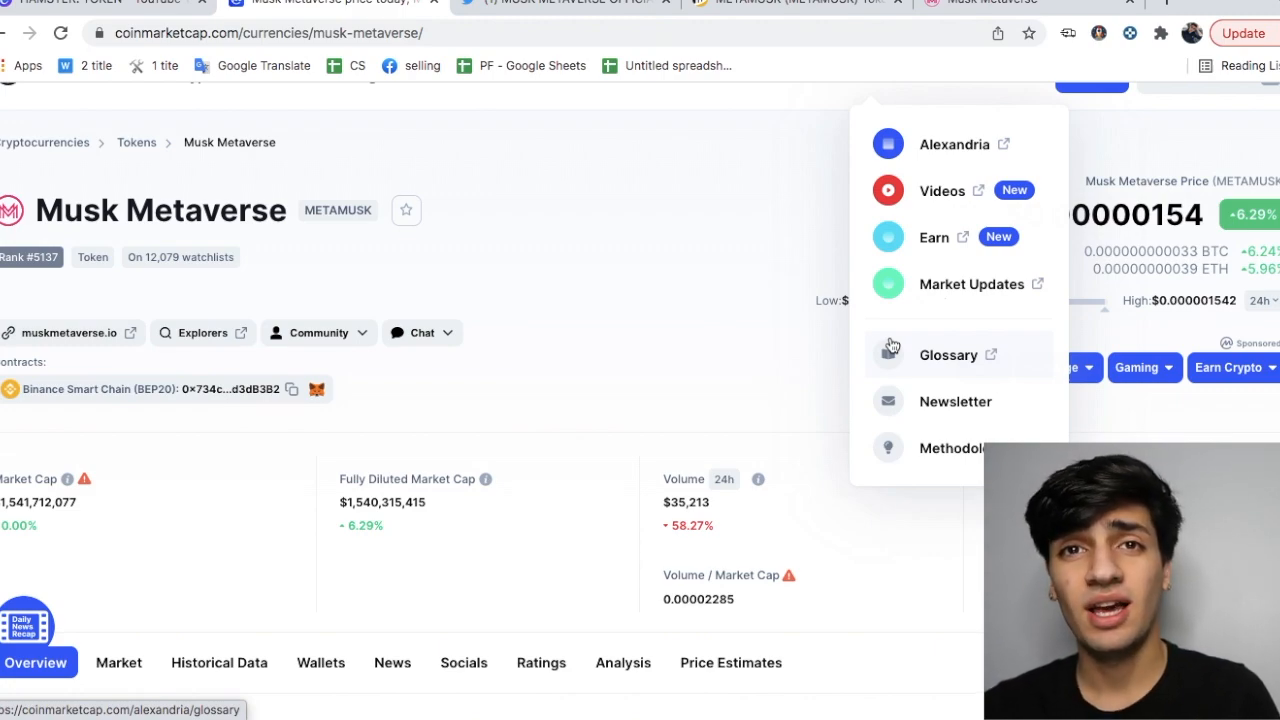
Scroll the Musk Metaverse page to its market cap, volume and 1,000,000.00B self-reported supply
left_click(642, 435)
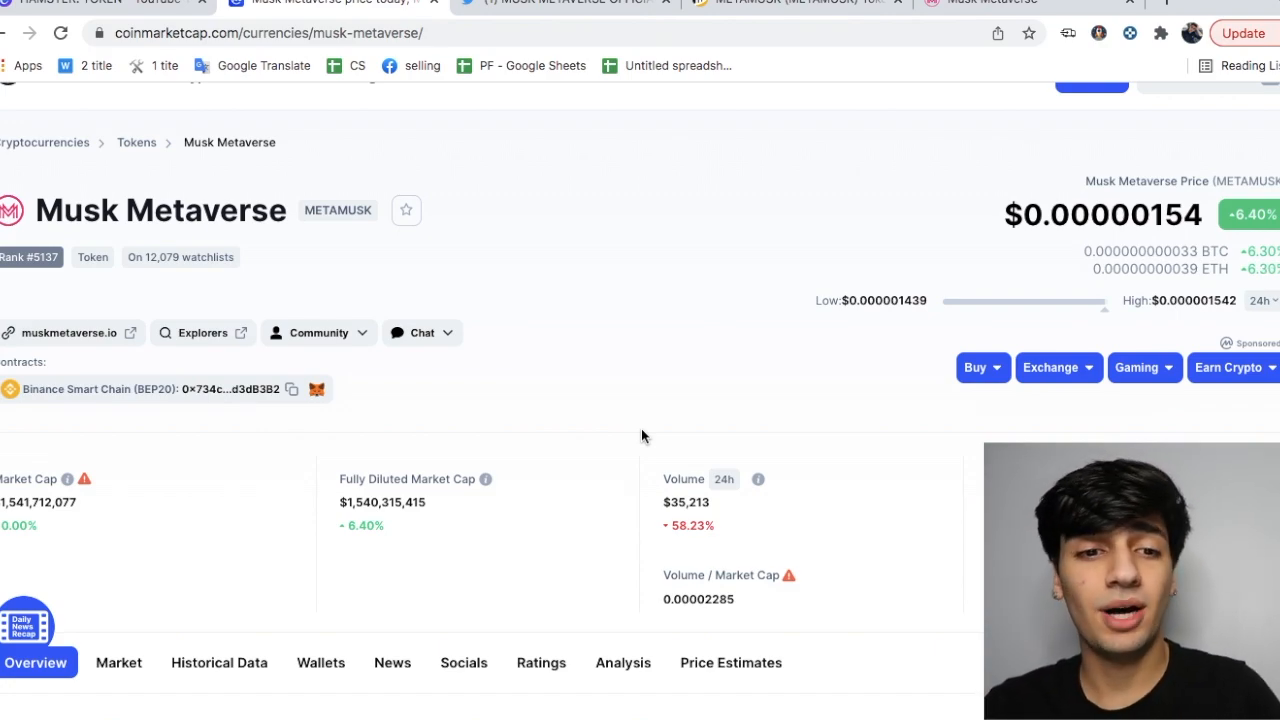
scroll("down", 3)
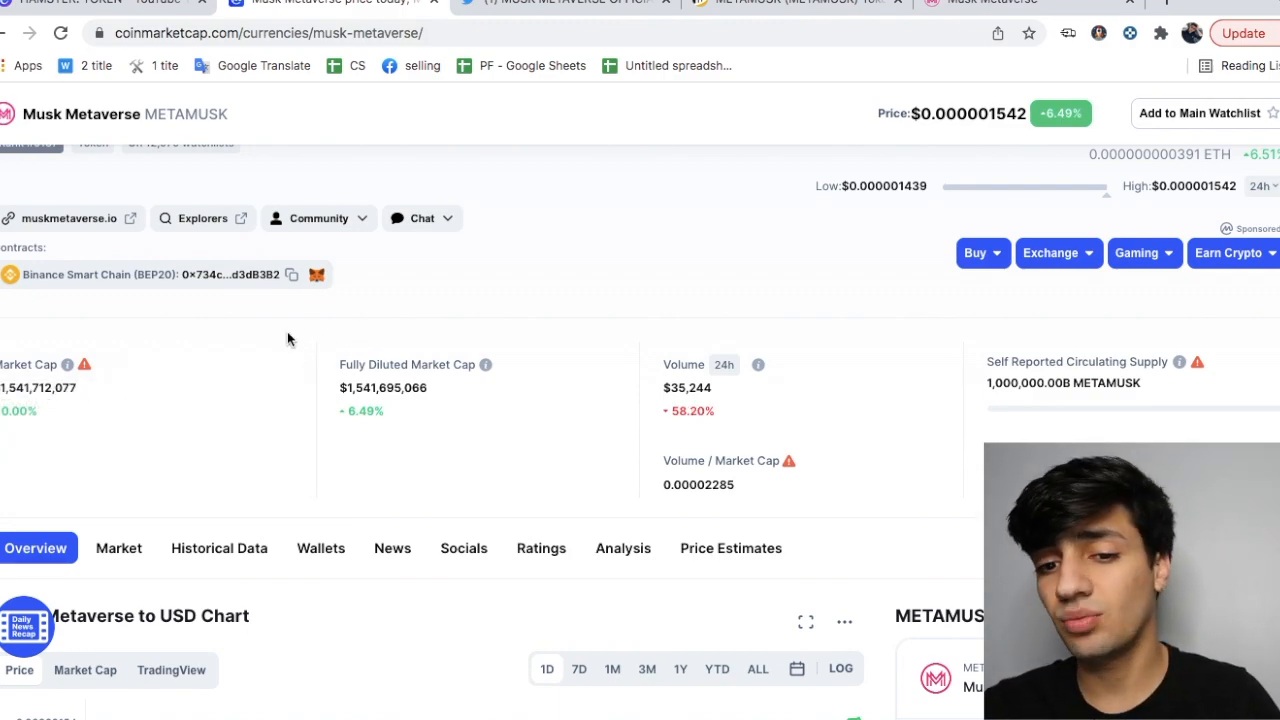
mouse_move(760, 388)
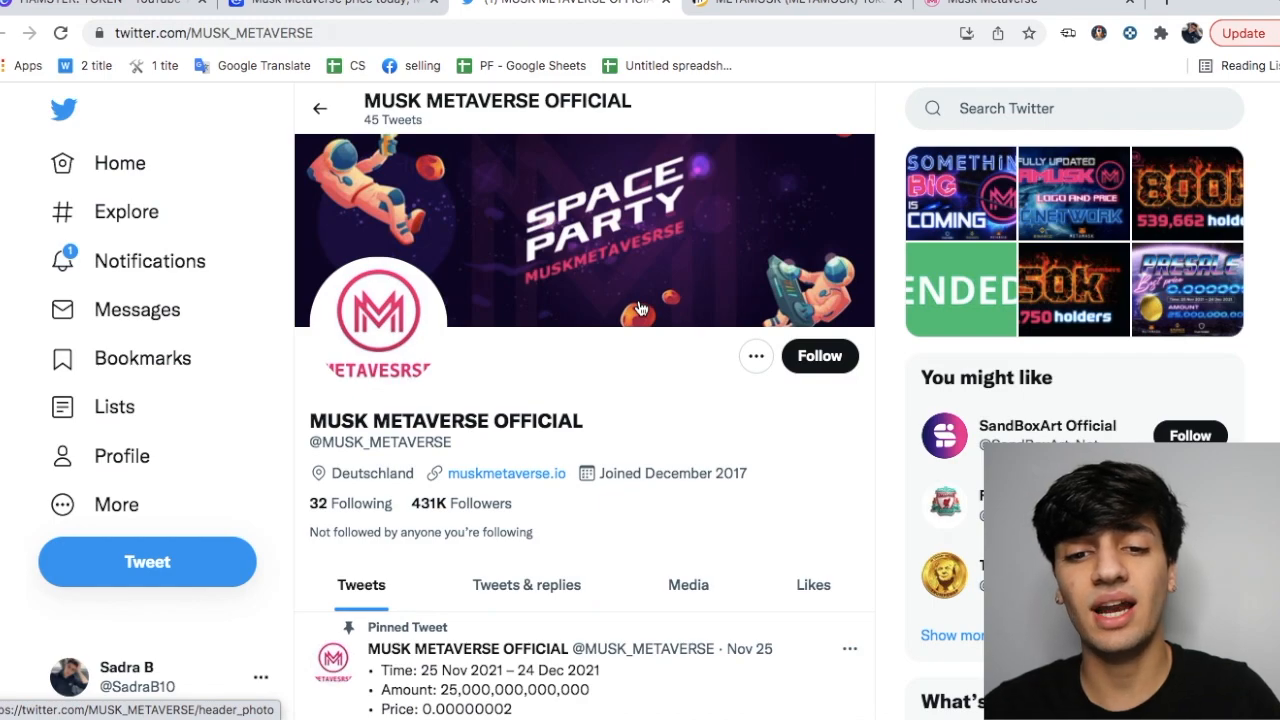
mouse_move(855, 127)
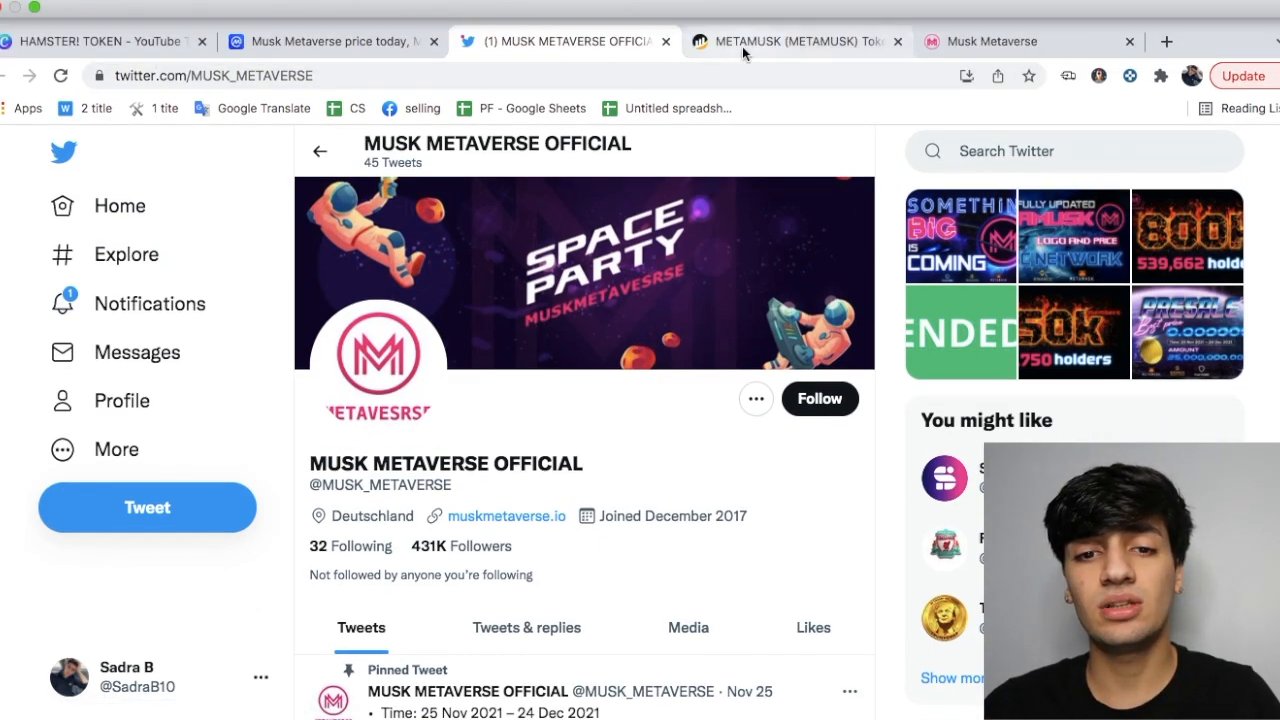
left_click(795, 41)
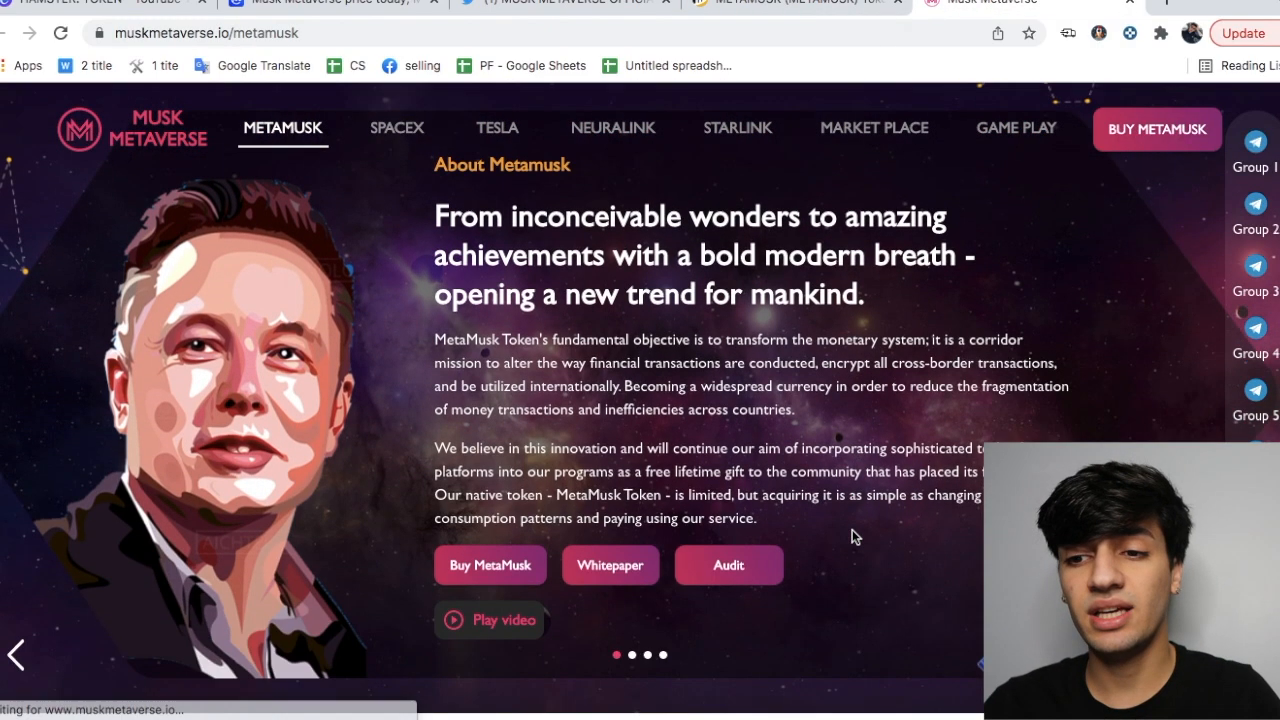
Scroll through the About Metamusk section on muskmetaverse.io
scroll("down", 3)
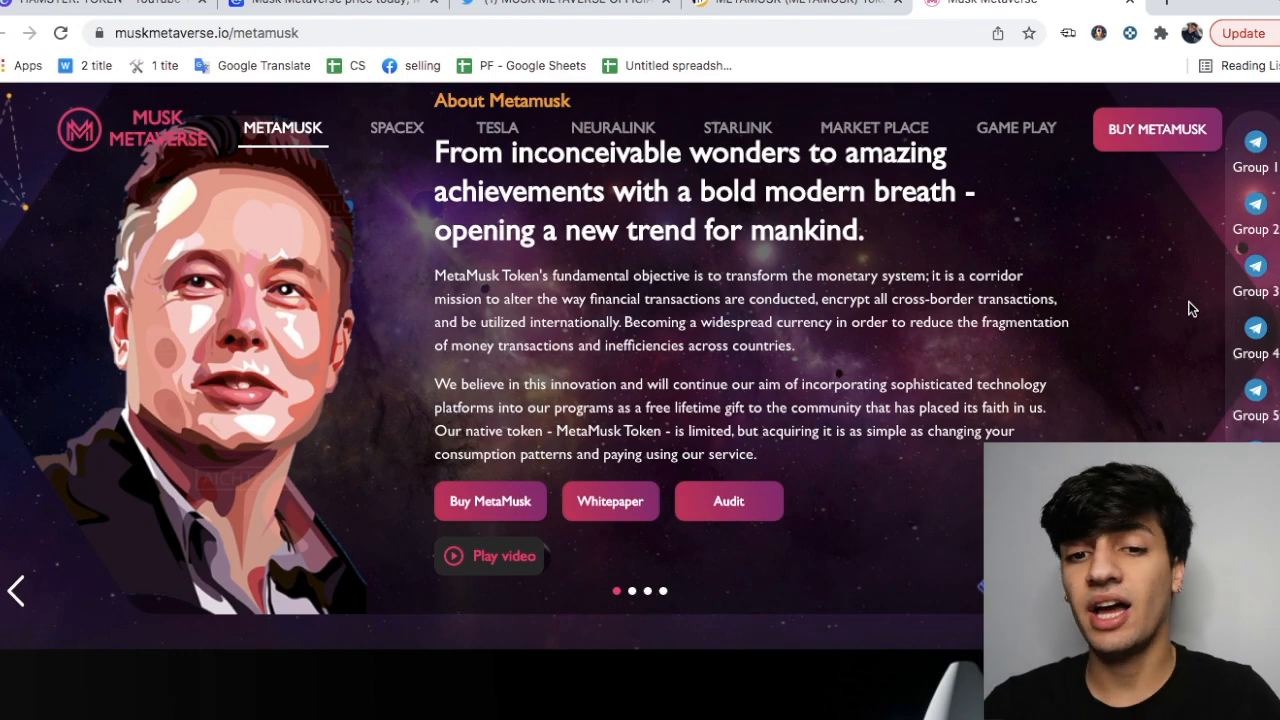
scroll("down", 3)
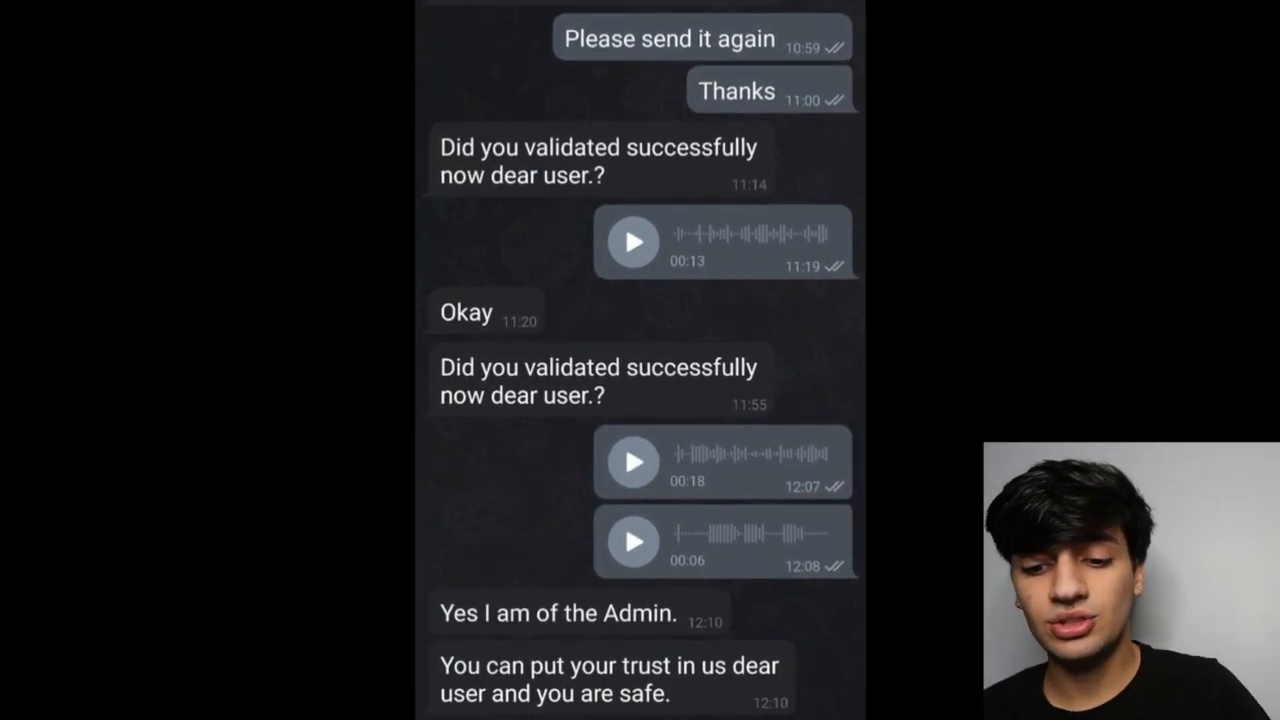
Scroll through the Telegram chat where the admin asks about successful validation
scroll("down", 3)
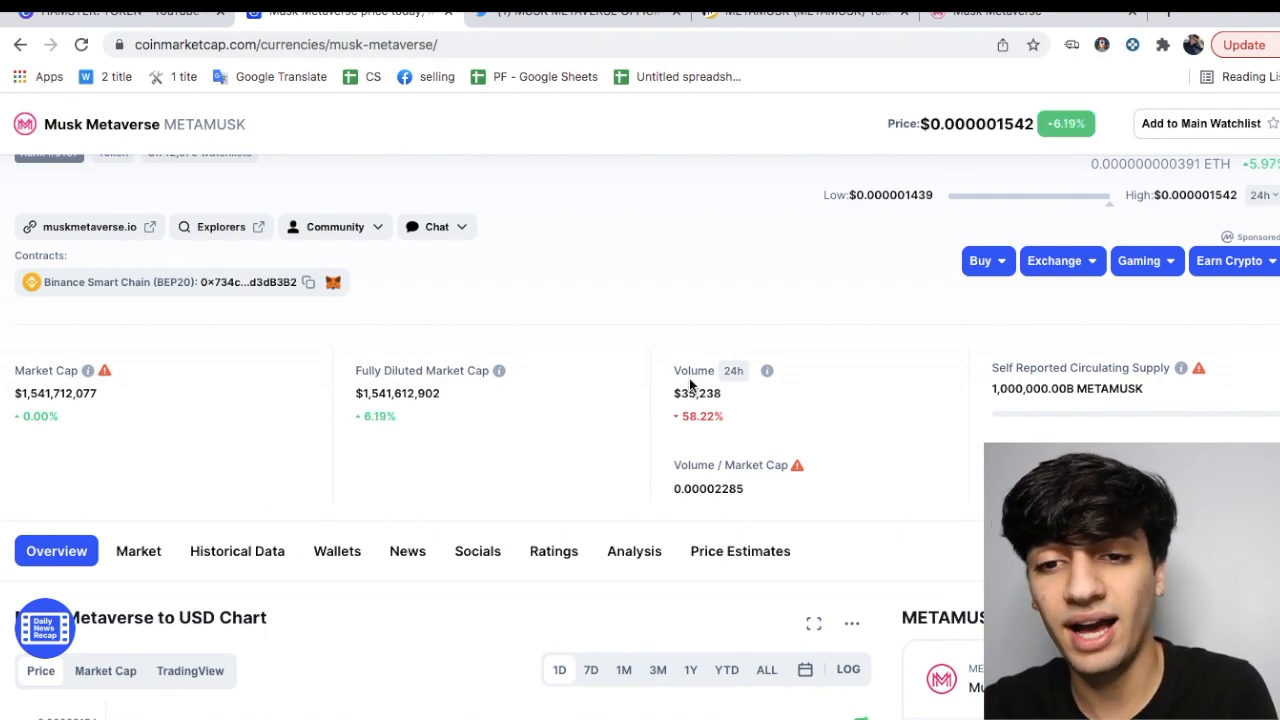
mouse_move(670, 462)
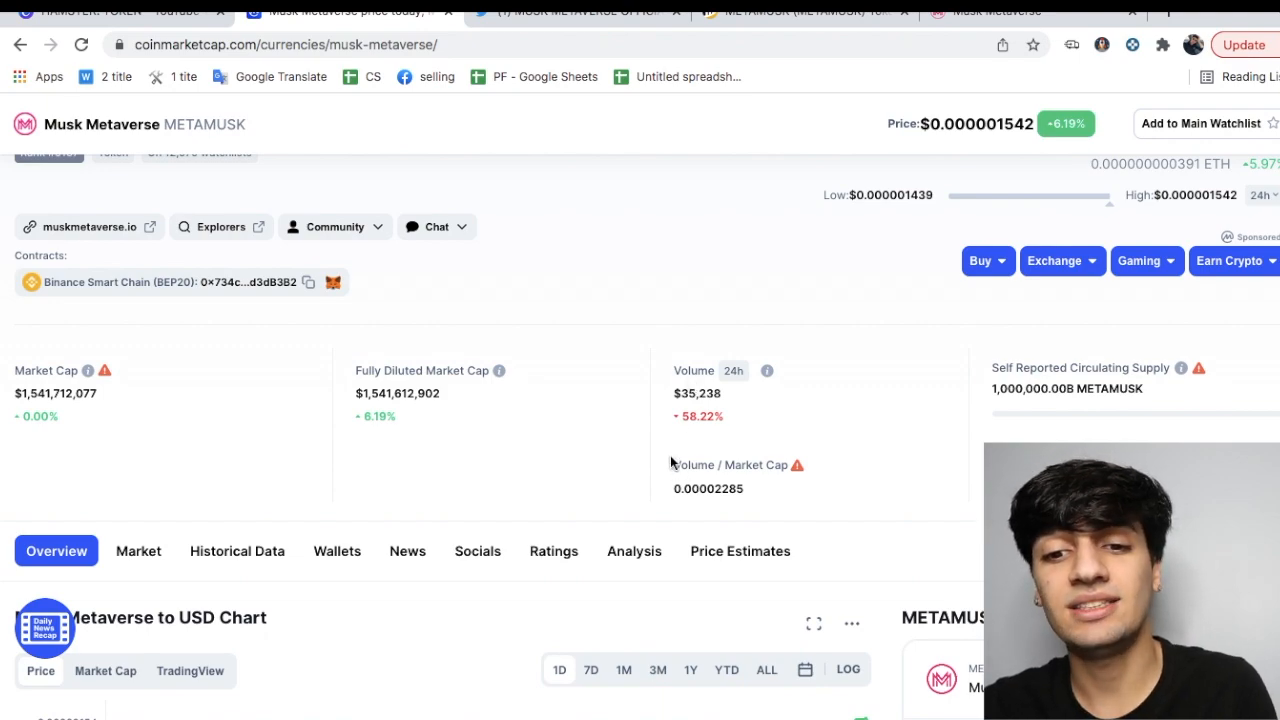